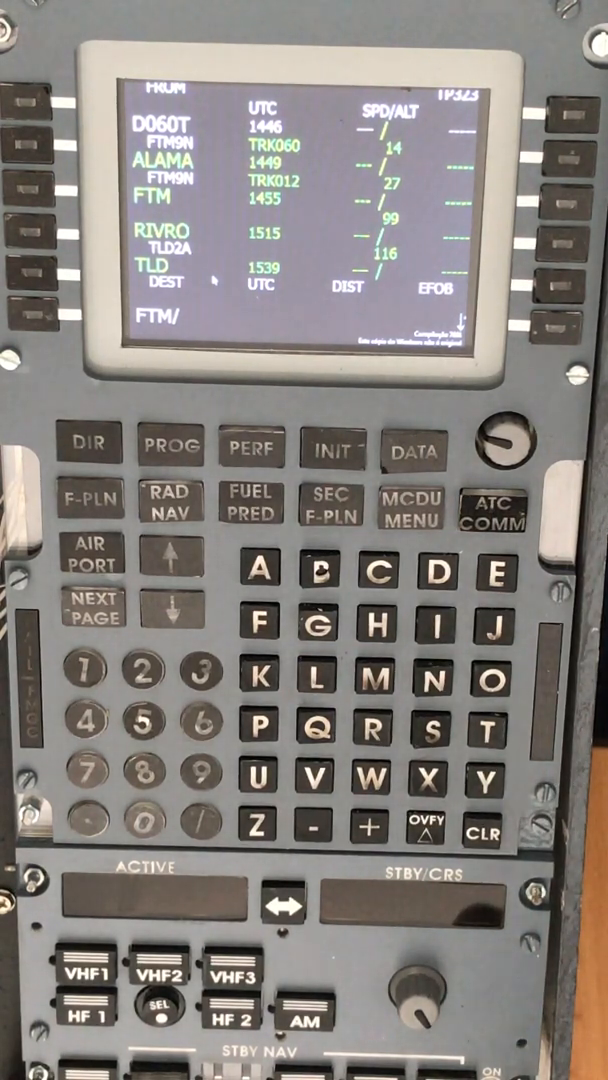
# Key the bearing digit after FTM/ so the scratchpad reads FTM/2.
pyautogui.click(144, 702)
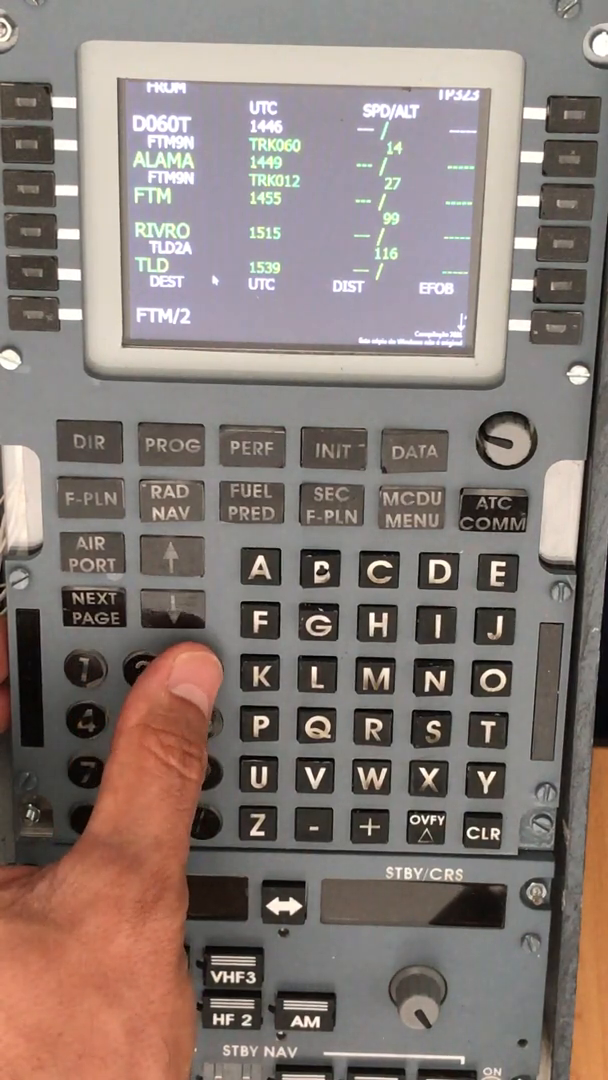
pyautogui.click(200, 670)
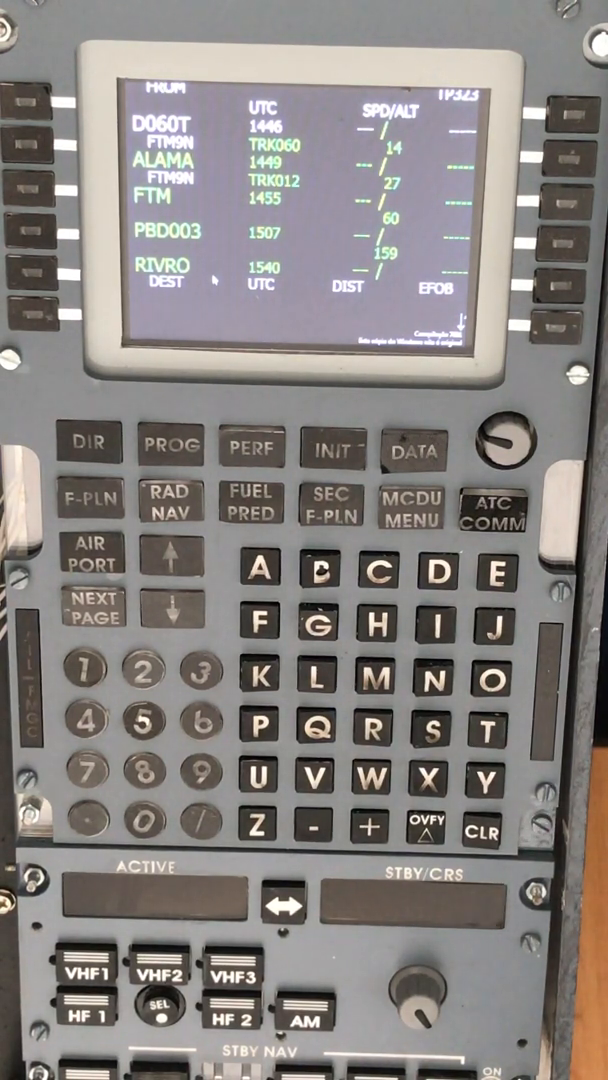
pyautogui.moveTo(40, 650)
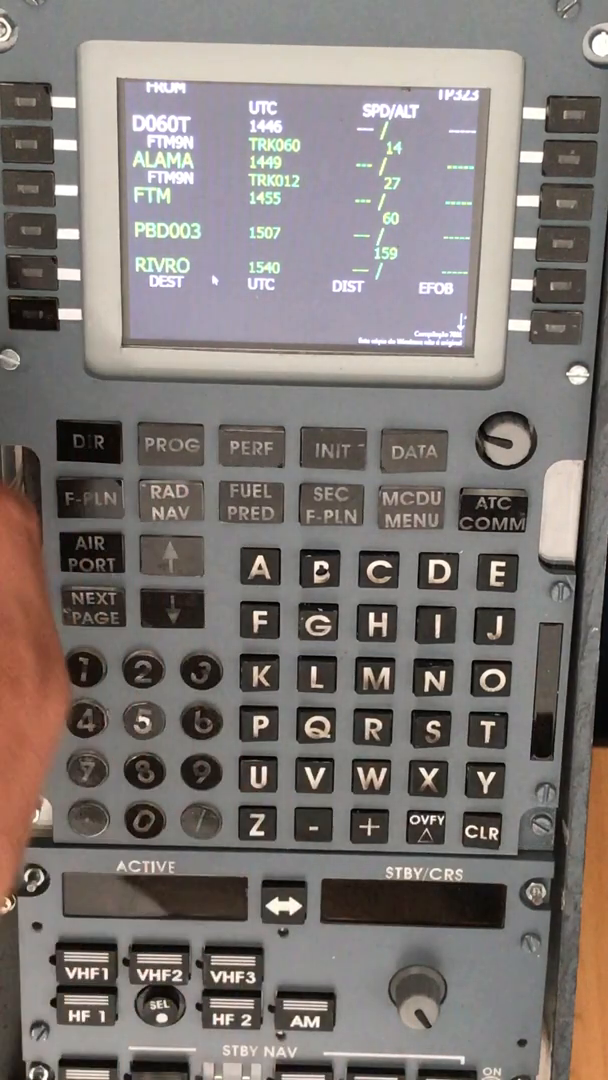